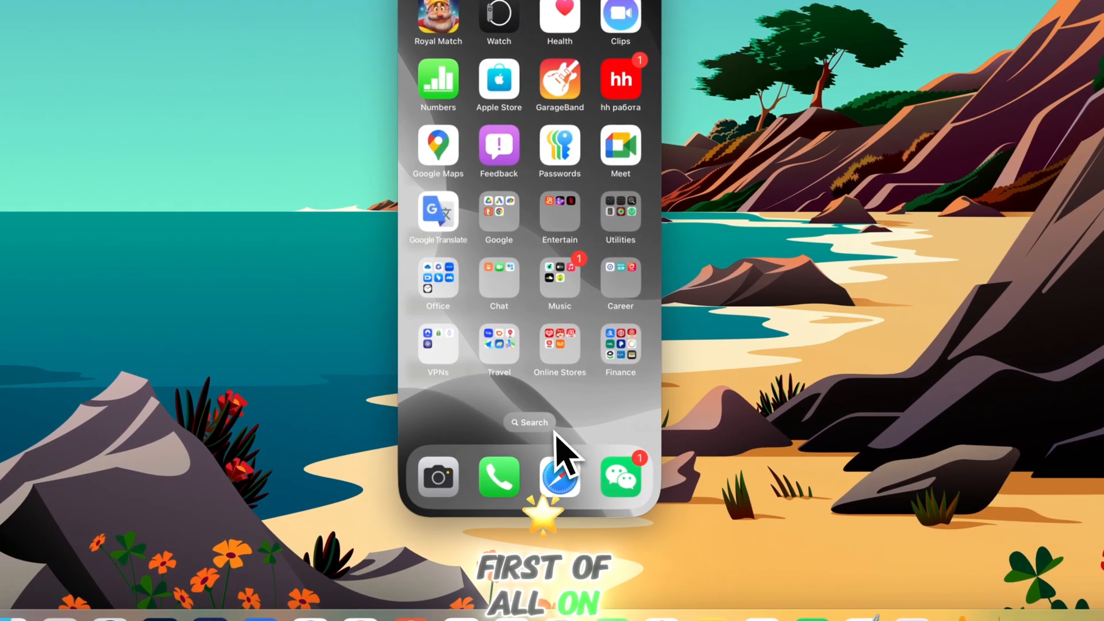
# Load vpngate.net/en/ in the iPhone's Safari to show the VPN Gate site.
pyautogui.click(559, 477)
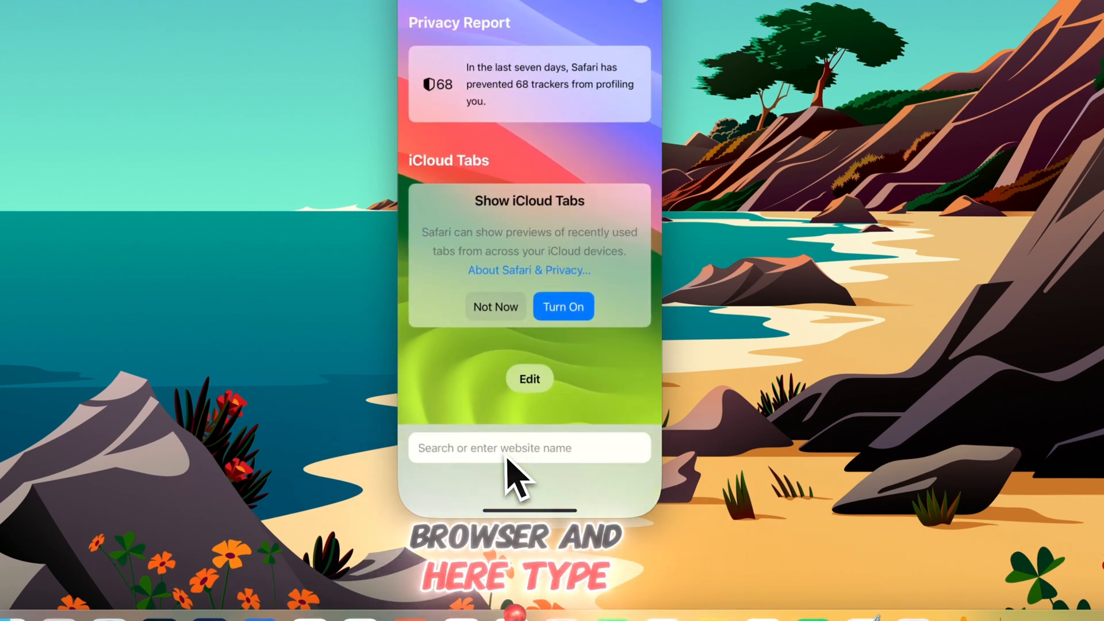
pyautogui.write('vpngate.net/en/')
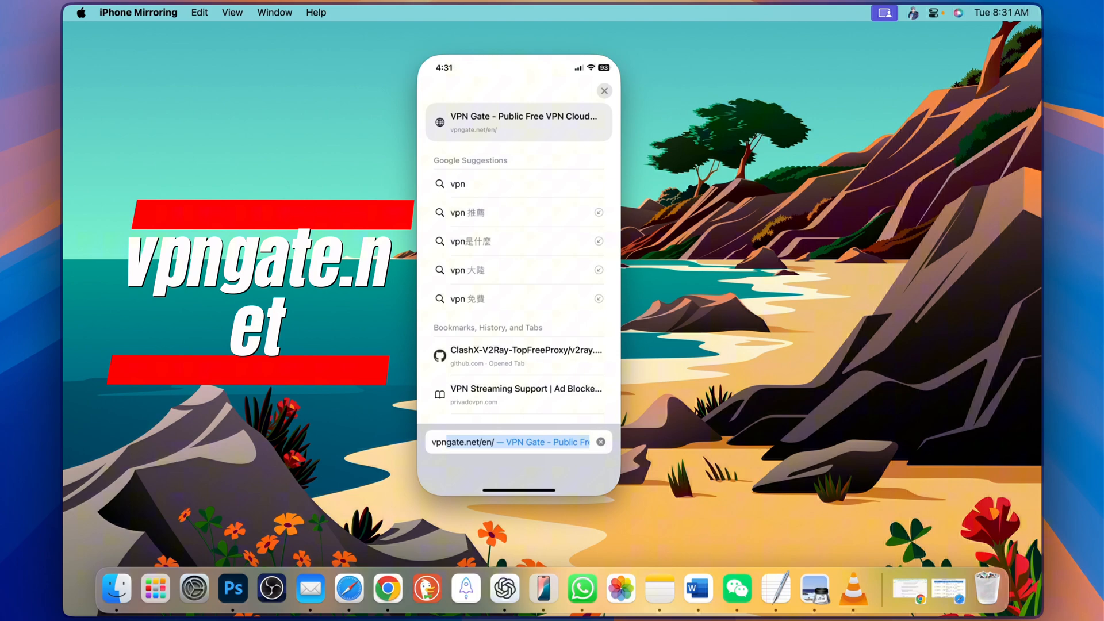
pyautogui.click(517, 122)
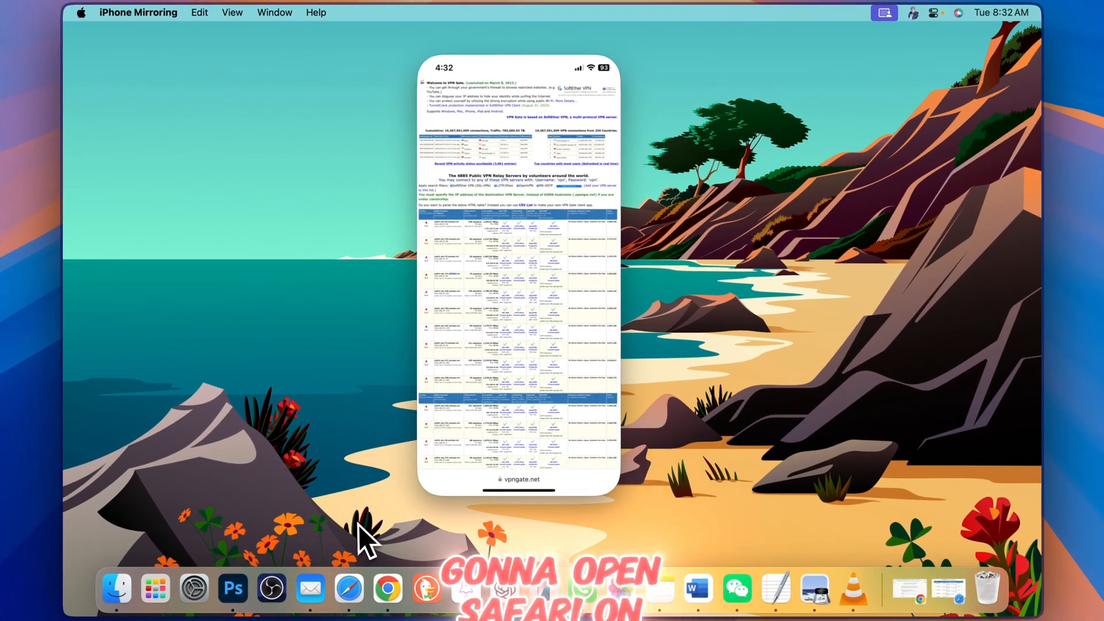
# Browse the VPN Gate server table on the Mac to find an L2TP/IPsec server's IP.
pyautogui.click(349, 587)
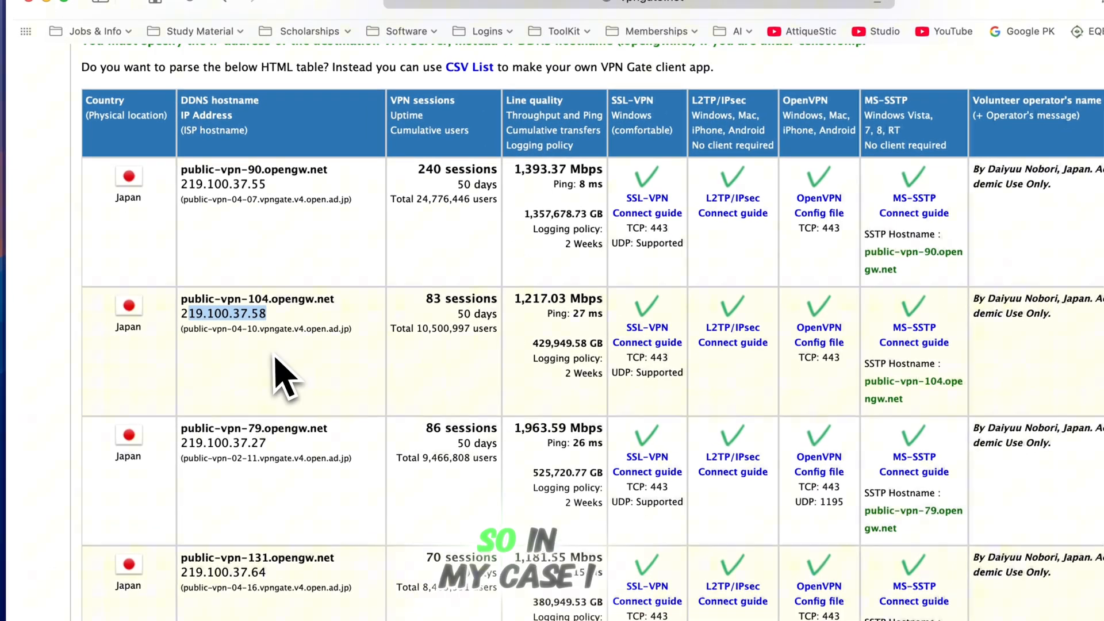
pyautogui.scroll(-3)
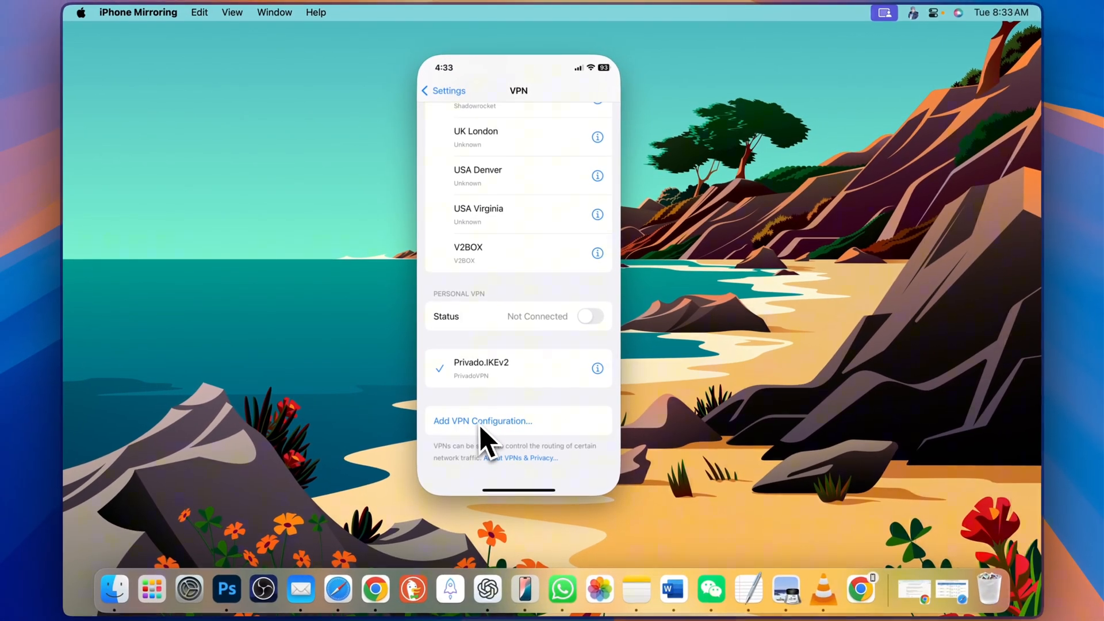
# Add a new VPN configuration in Settings and set its type to L2TP.
pyautogui.click(482, 421)
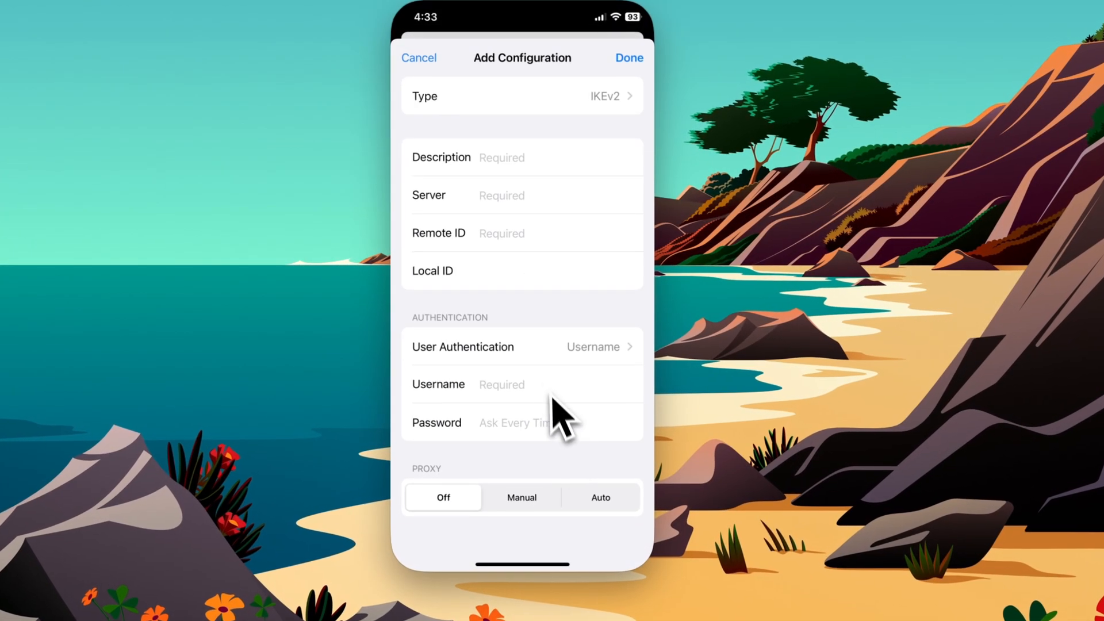
pyautogui.click(521, 95)
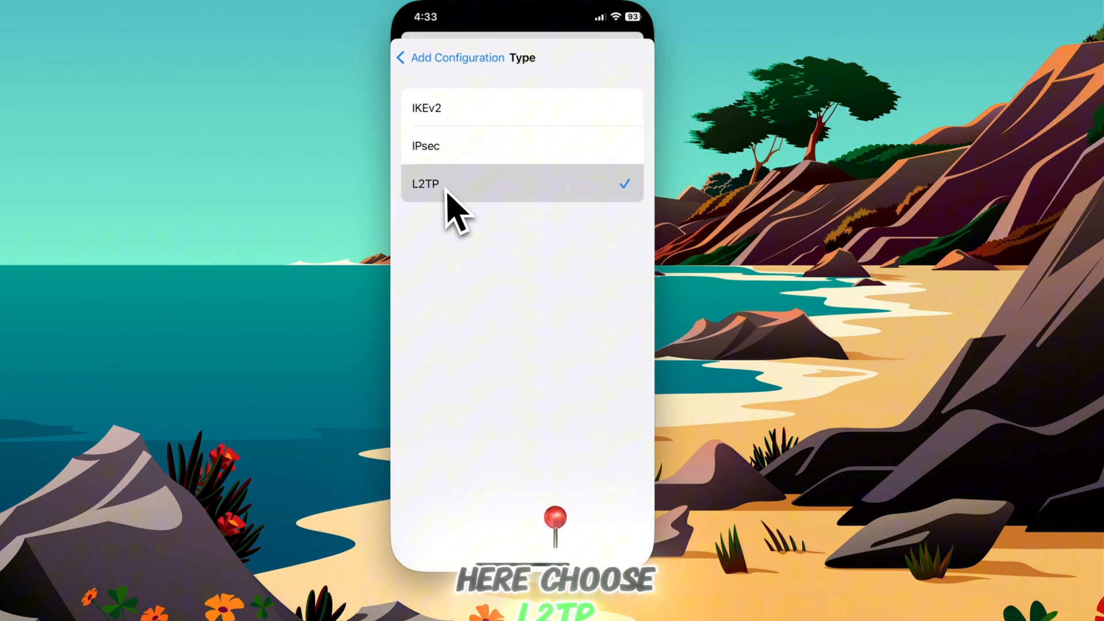
pyautogui.click(425, 184)
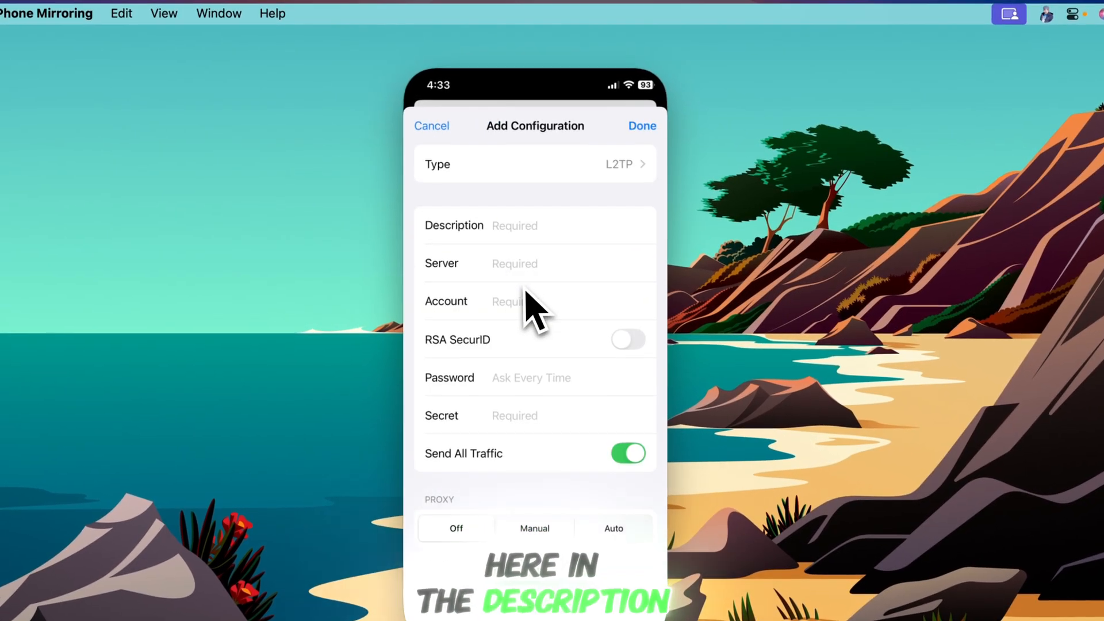
# Fill the profile with description Vpn, server 219.100.37.27 and account vpn, then move to the password.
pyautogui.write('Vpn')
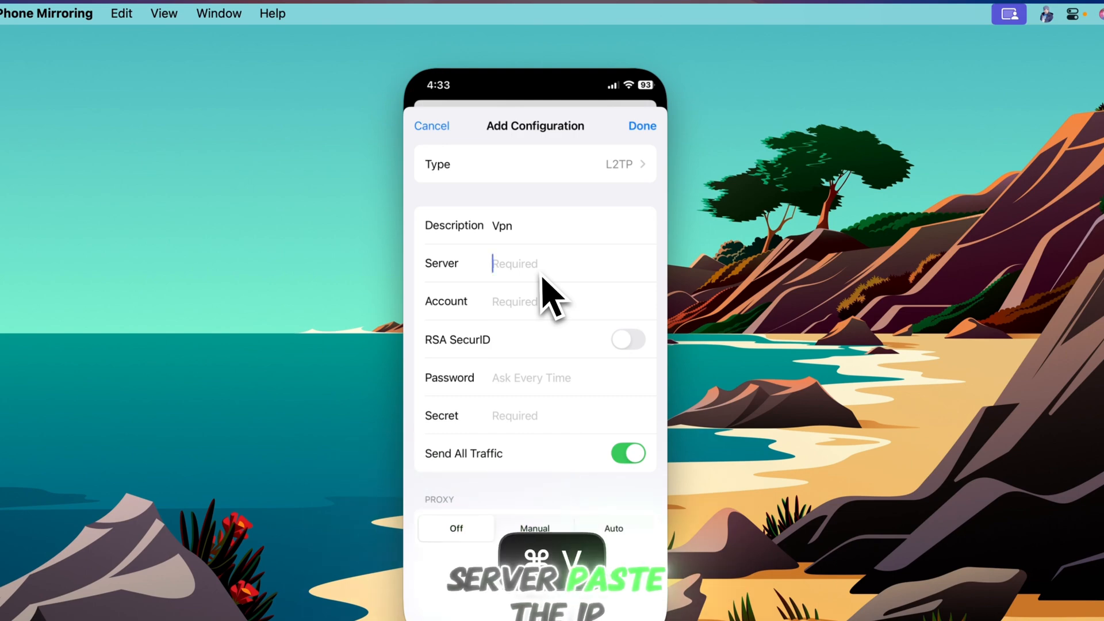
pyautogui.write('219.100.37.27')
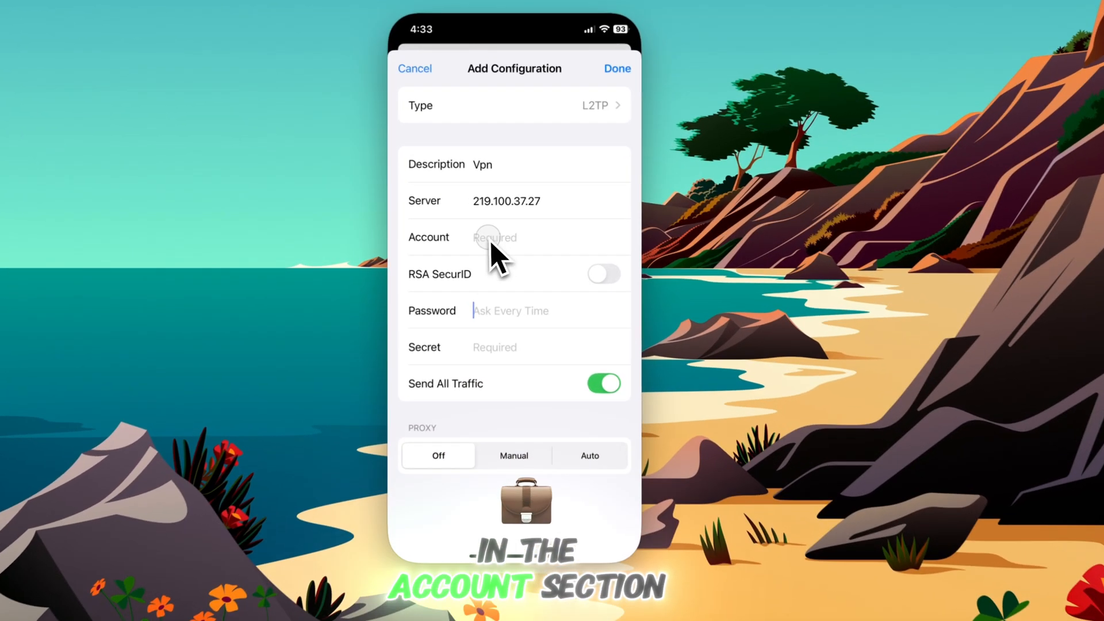
pyautogui.write('vpn')
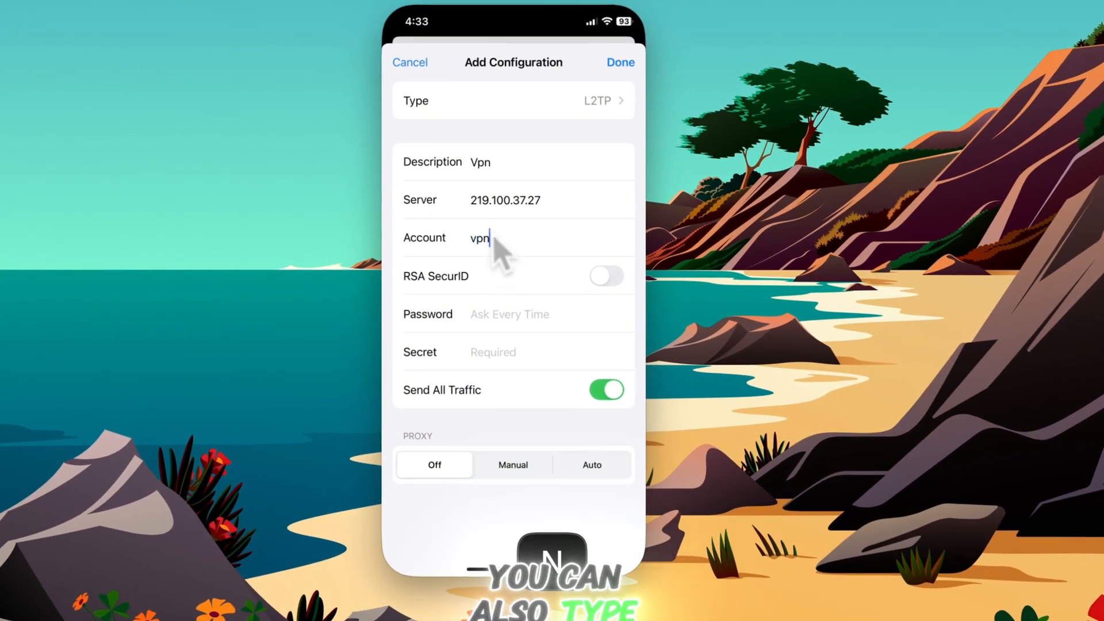
pyautogui.click(515, 314)
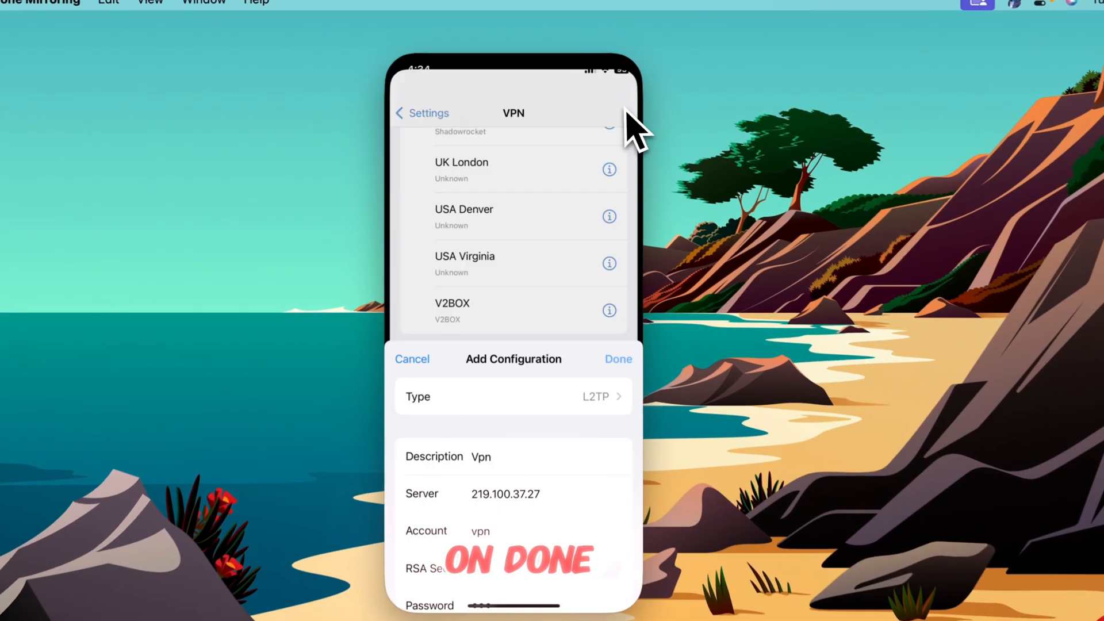
# Save the Vpn profile, switch VPN Status to Connected and return to the home screen.
pyautogui.click(616, 359)
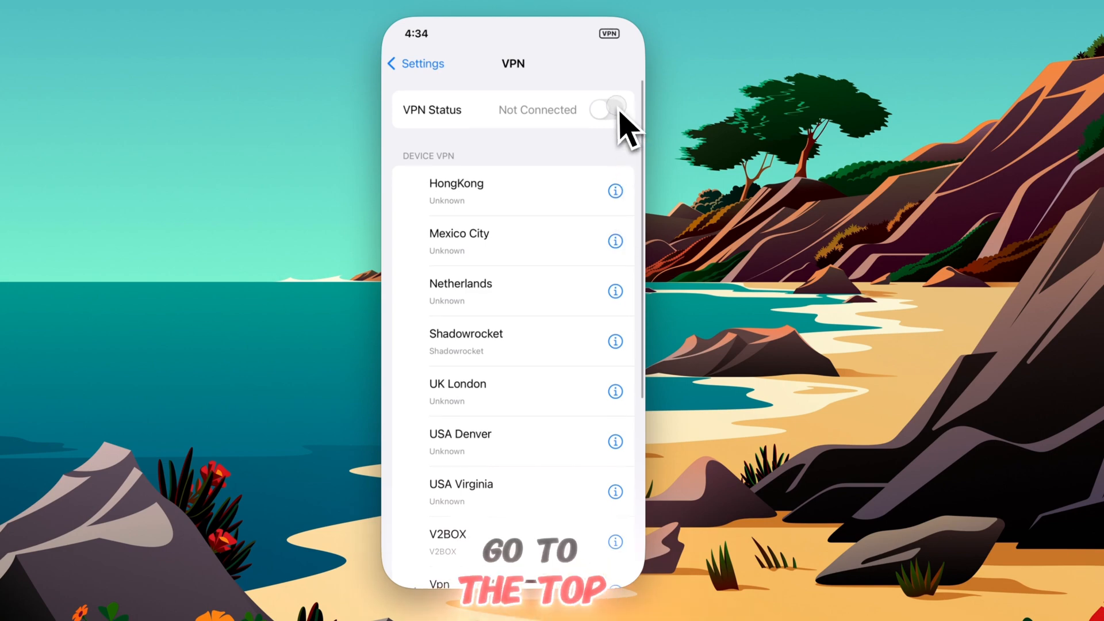
pyautogui.click(606, 107)
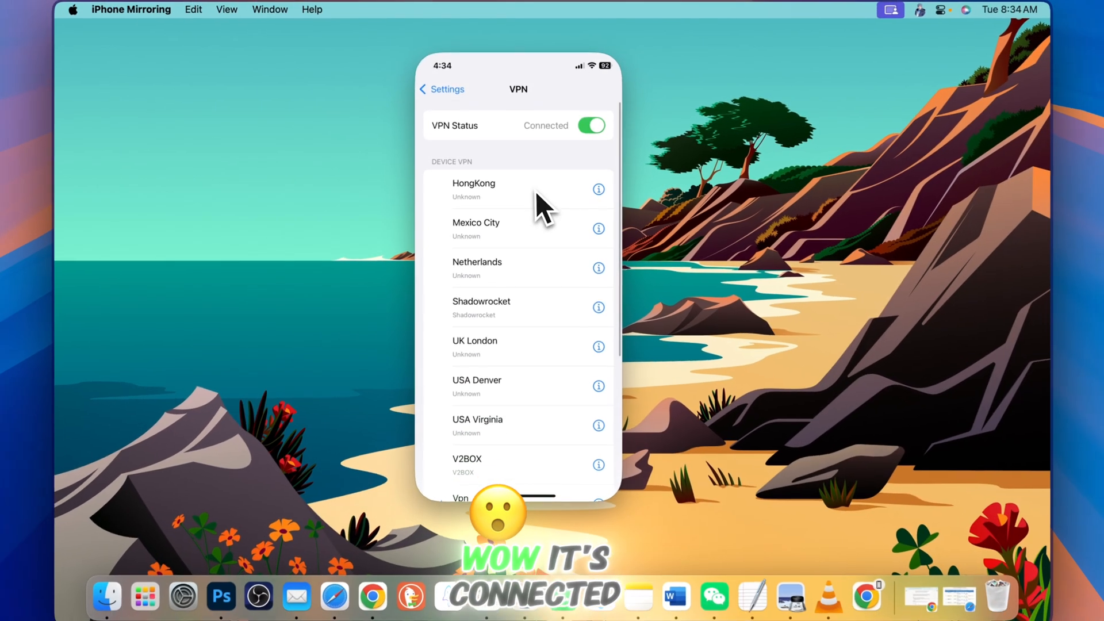
pyautogui.scroll(-3)
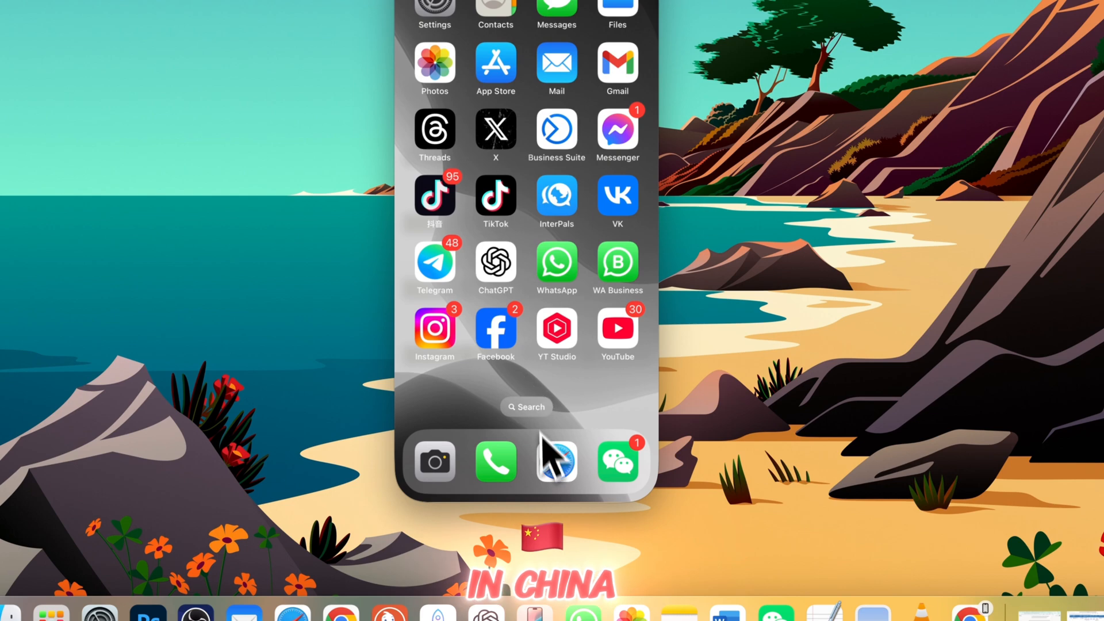
# Load google.com in Safari with the VPN connected.
pyautogui.click(556, 461)
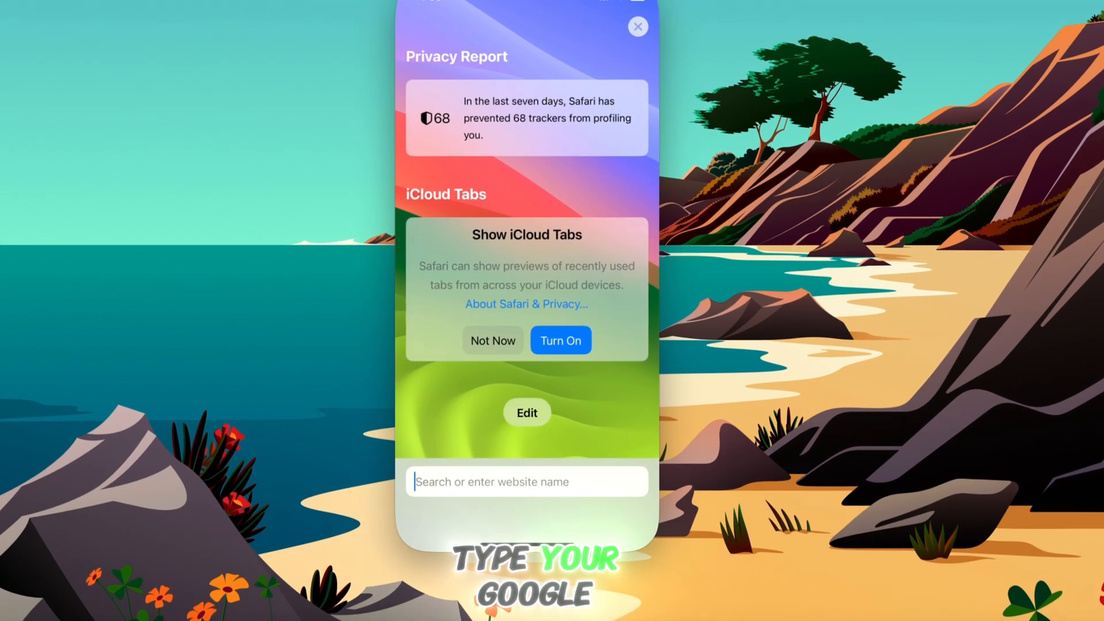
pyautogui.write('google.com')
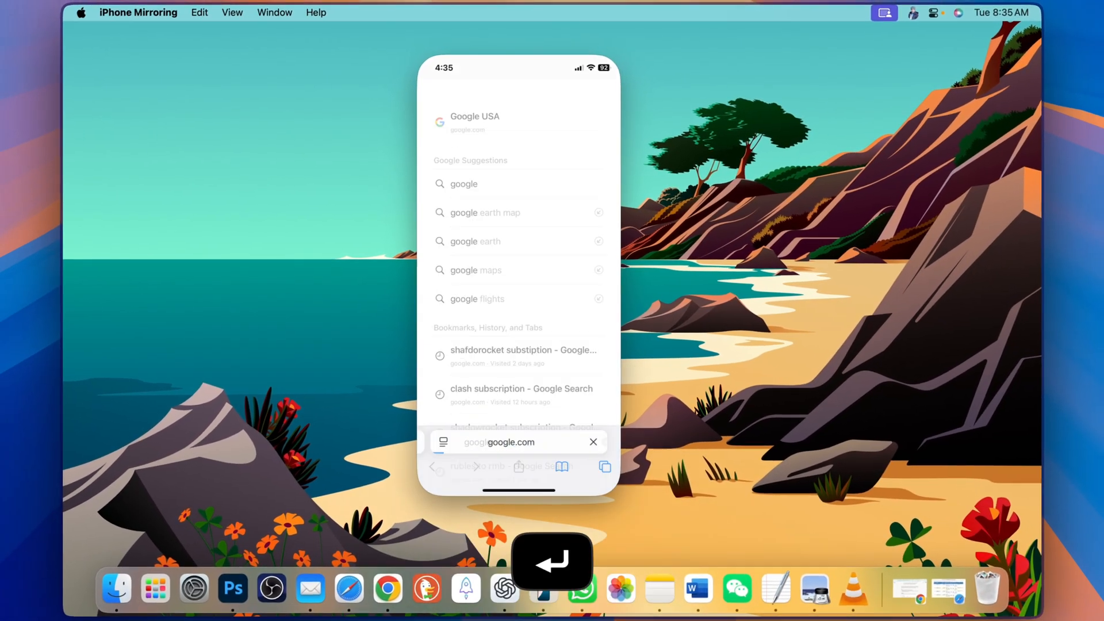
pyautogui.press('return')
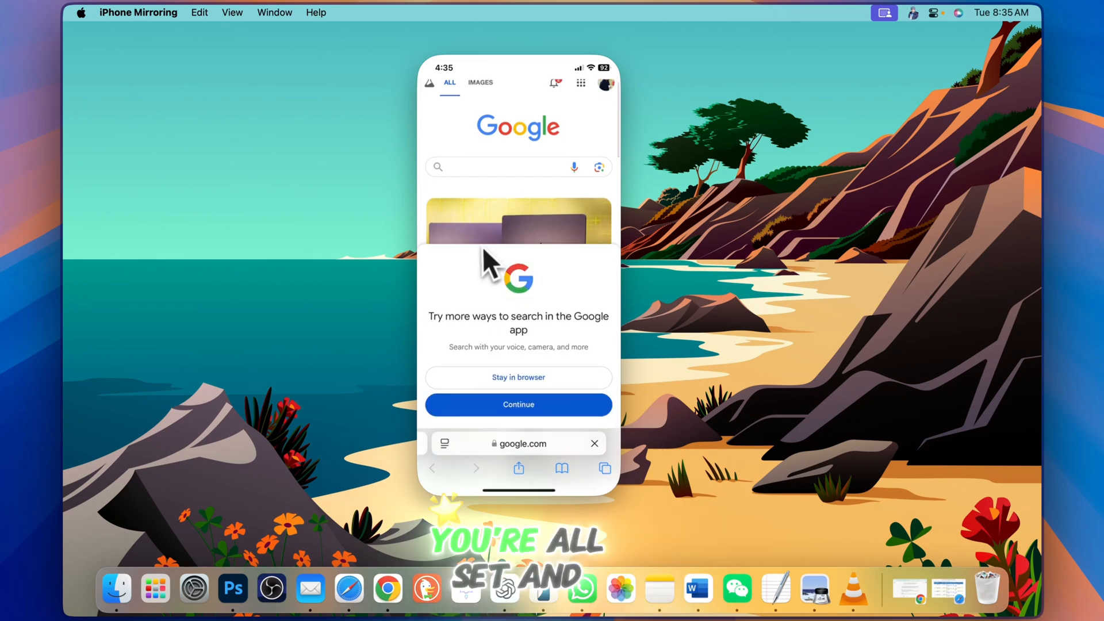